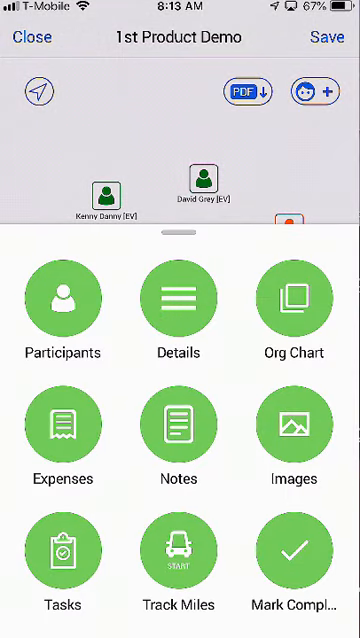
Step: Start a new task for the meeting titled 'Send Contracts'
left_click(62, 550)
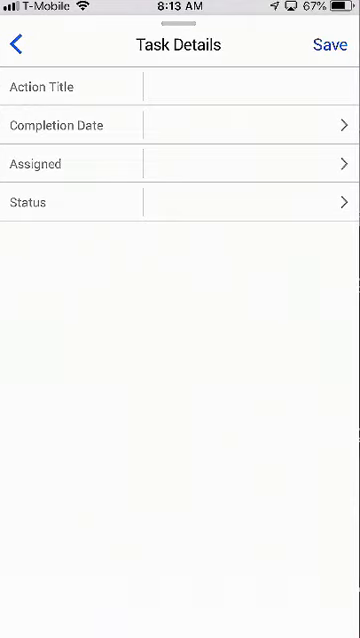
type("Send")
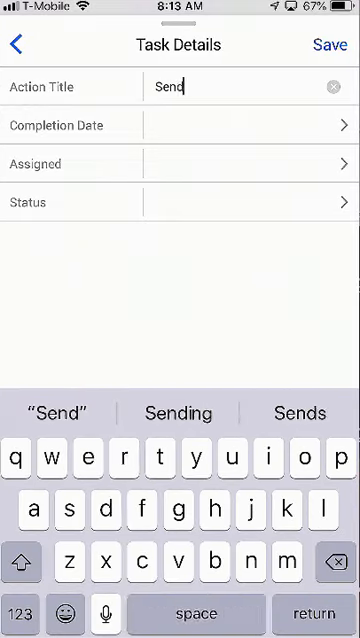
type("Contrax")
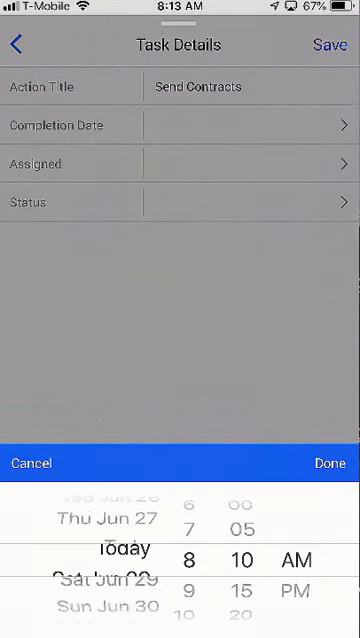
Step: Set the task due Jul 1 at 1:00 PM, assigned to Dunkin Dinner with a status, and save it
scroll("down", 3)
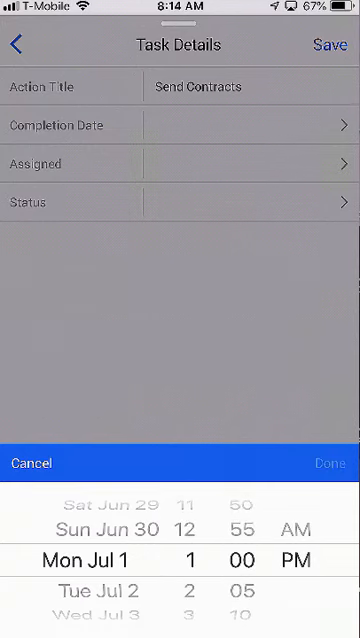
left_click(180, 164)
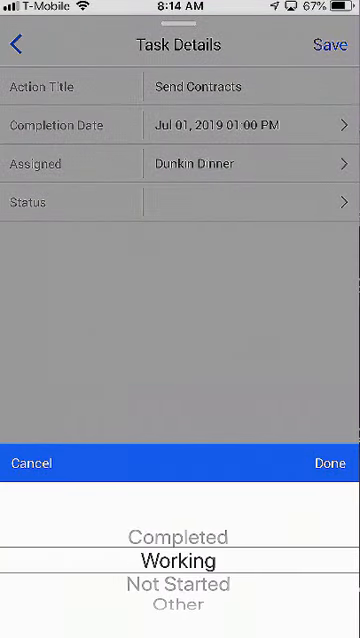
left_click(328, 464)
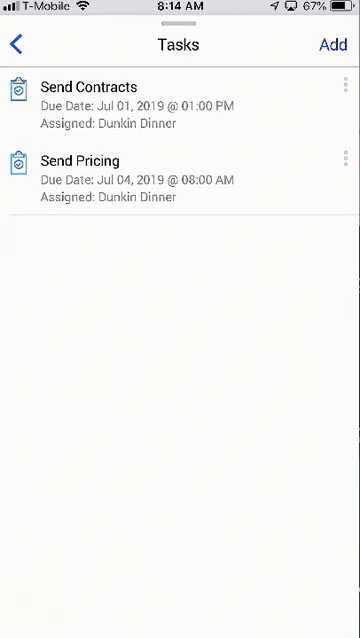
left_click(14, 44)
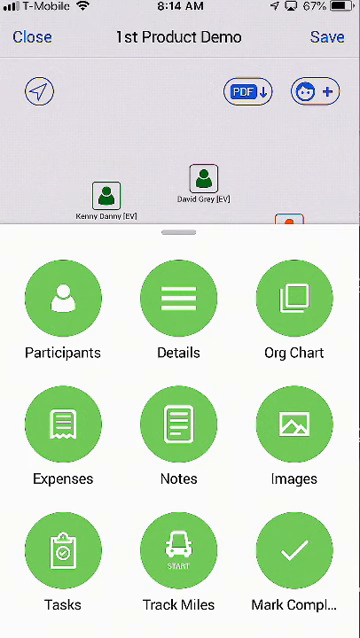
Step: From Participants, start then abandon a Dunkin Dinner task and return to the seating map
left_click(62, 300)
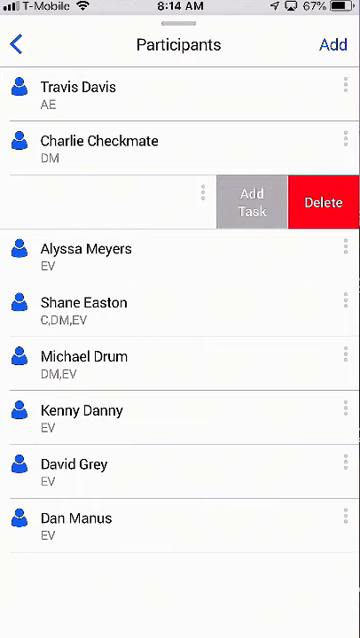
left_click(256, 196)
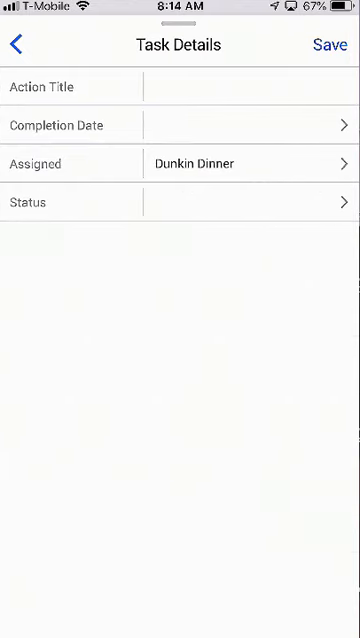
left_click(12, 44)
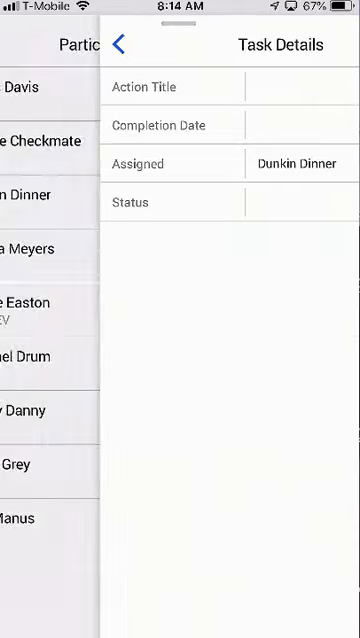
left_click(120, 44)
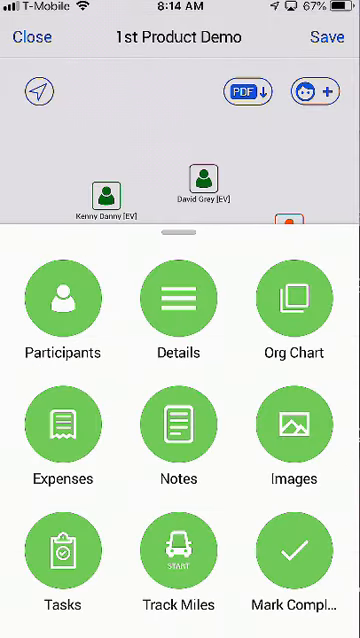
left_click(292, 304)
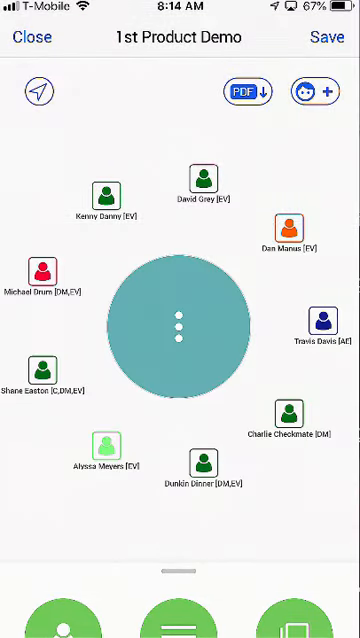